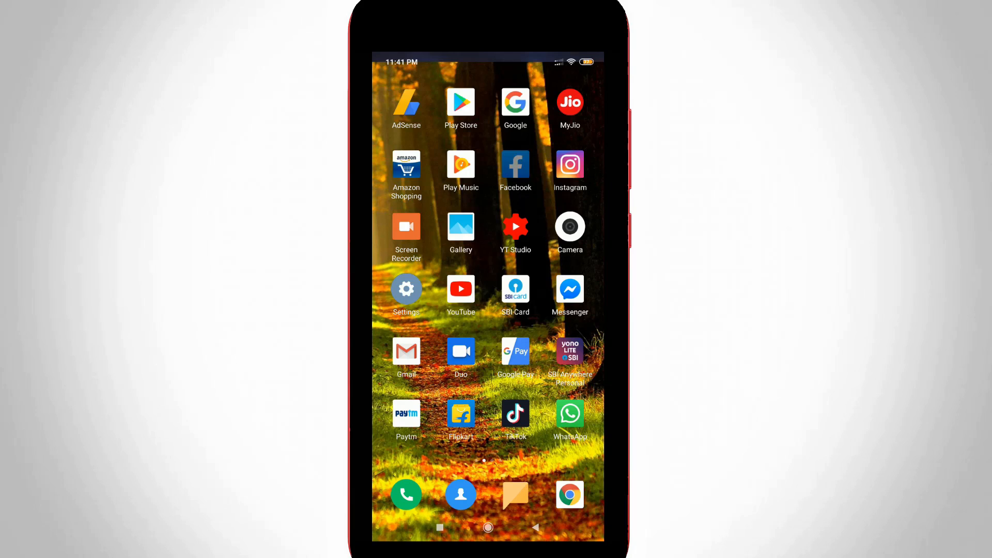
# Launch Facebook and choose Not Now on the Add a Phone Number prompt
pyautogui.click(515, 166)
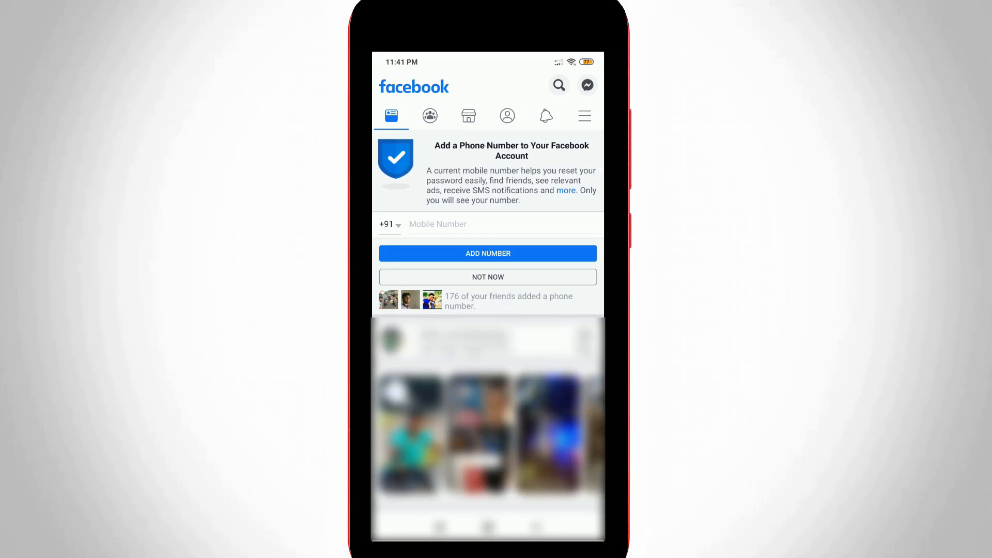
pyautogui.click(487, 277)
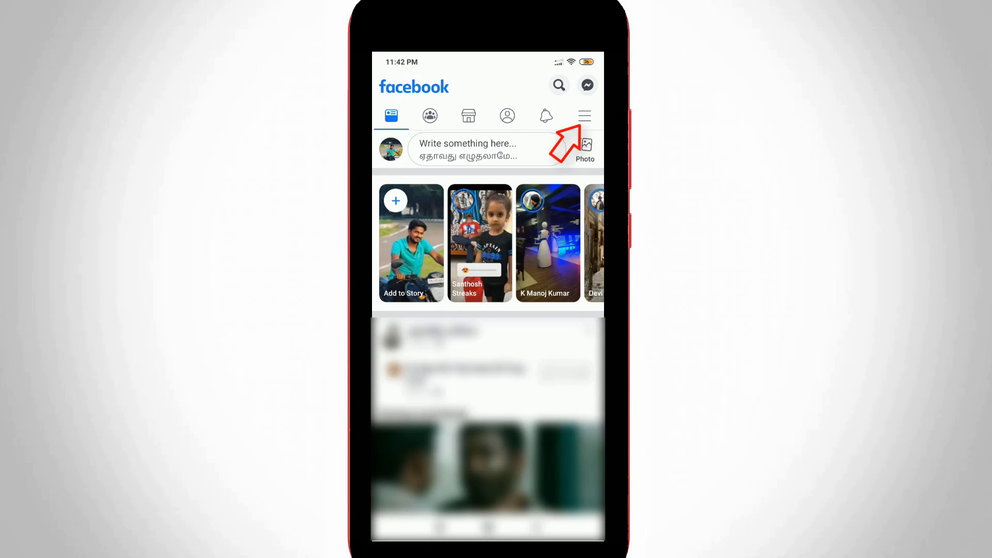
# Show the main menu scrolled to an expanded Settings & Privacy section
pyautogui.click(583, 115)
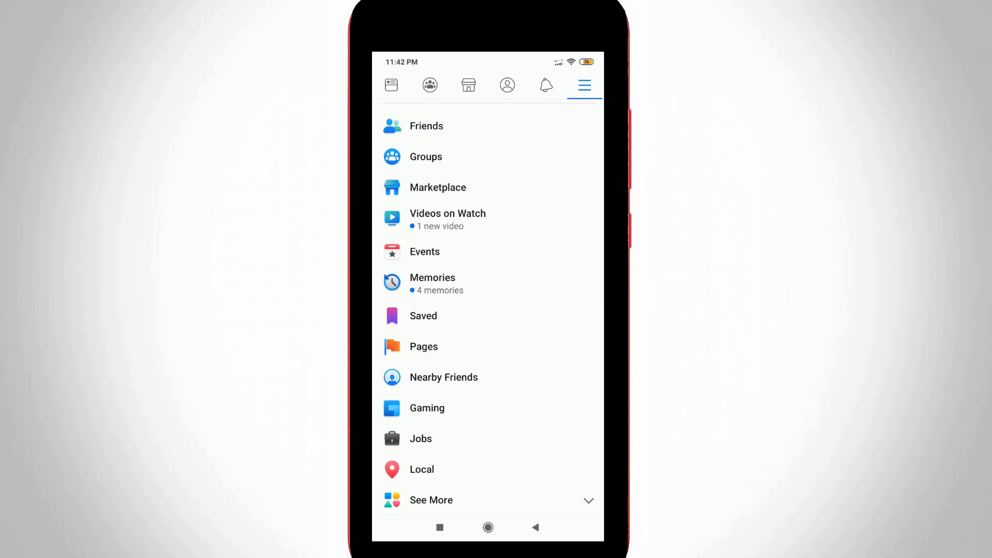
pyautogui.scroll(-3)
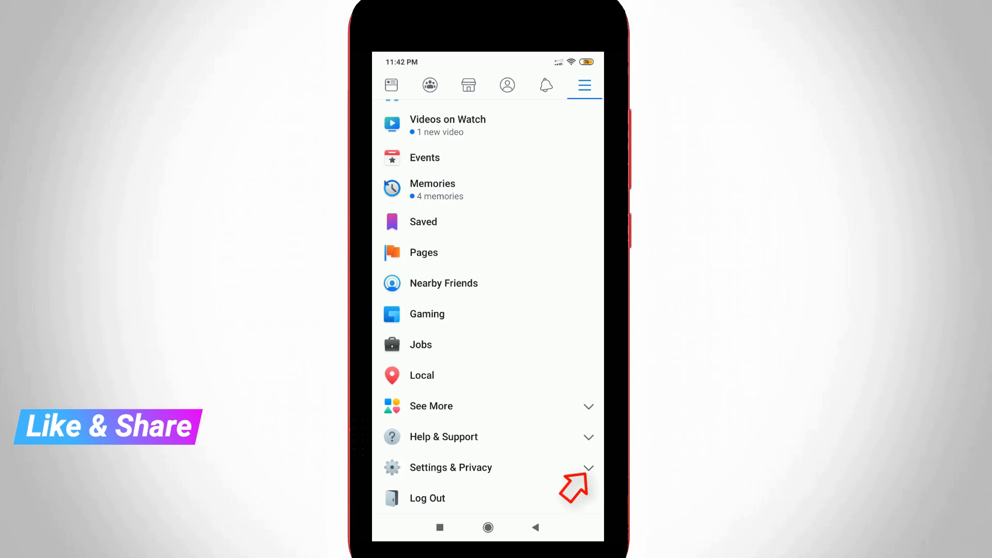
pyautogui.click(450, 467)
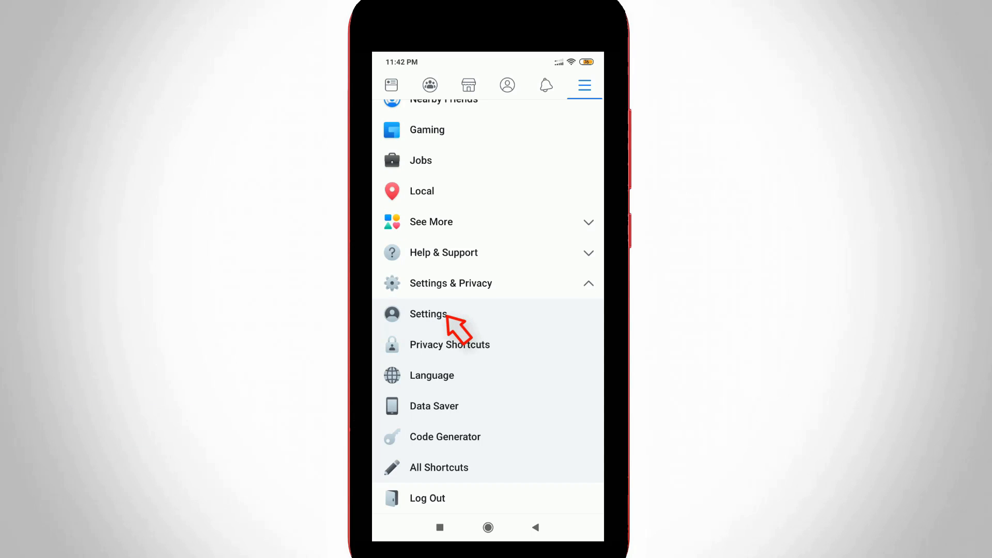
# Reach Text Messaging Settings through Settings and Personal Information
pyautogui.click(427, 315)
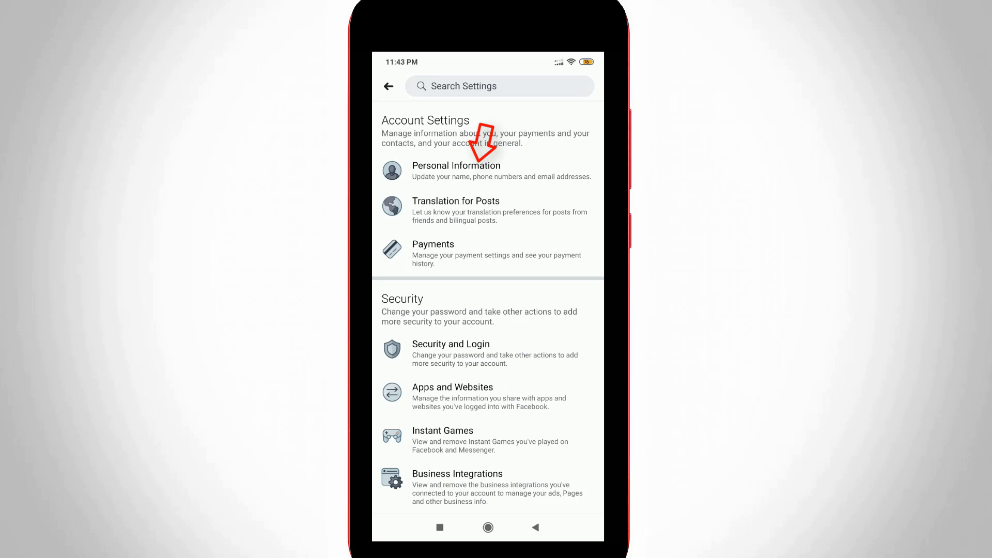
pyautogui.click(455, 170)
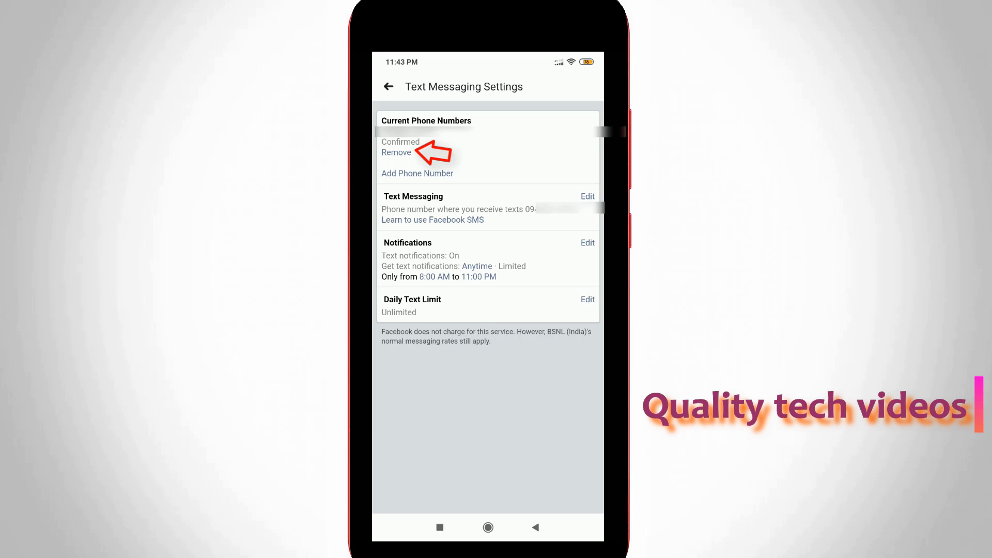
# Start removing the confirmed number listed under Current Phone Numbers
pyautogui.click(396, 153)
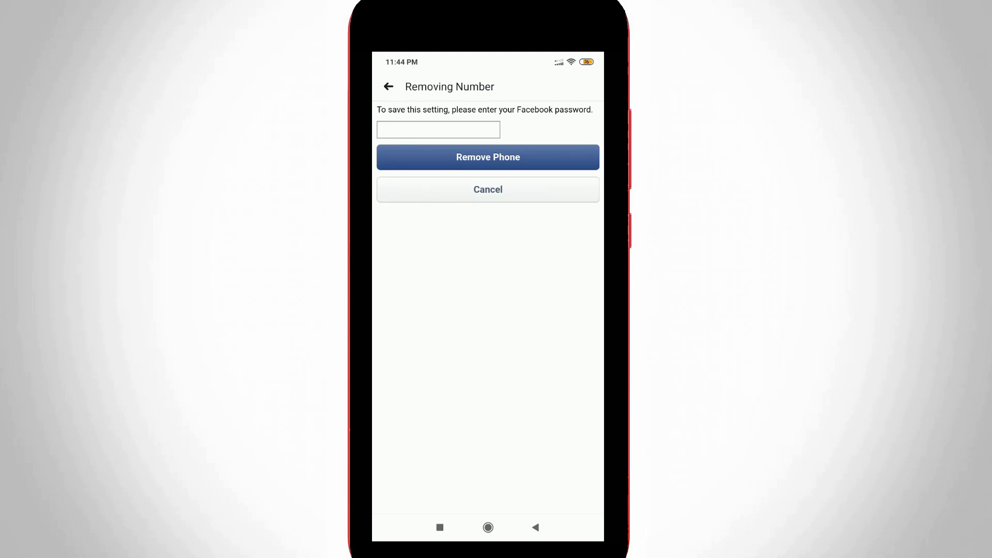
# Enter the account password and submit Remove Phone
pyautogui.click(439, 131)
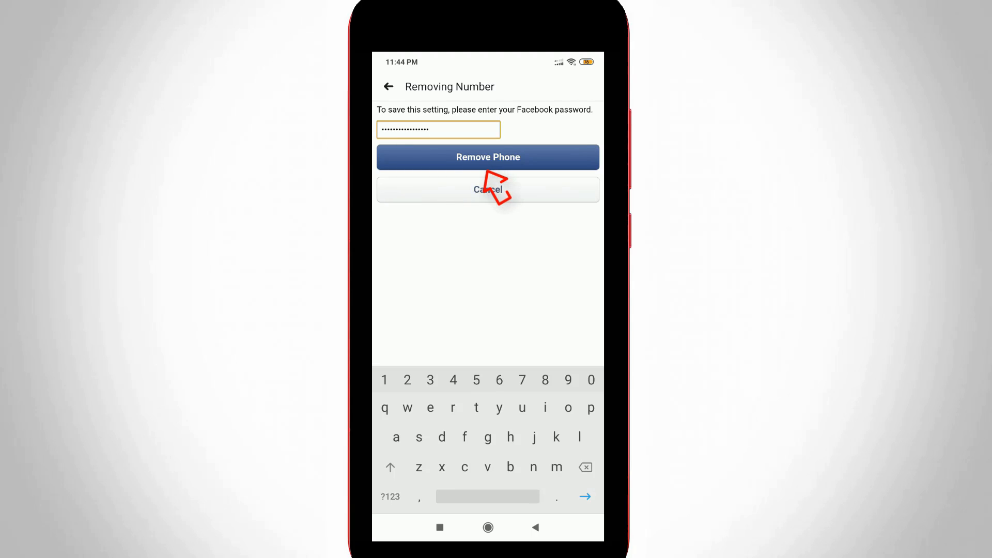
pyautogui.click(486, 157)
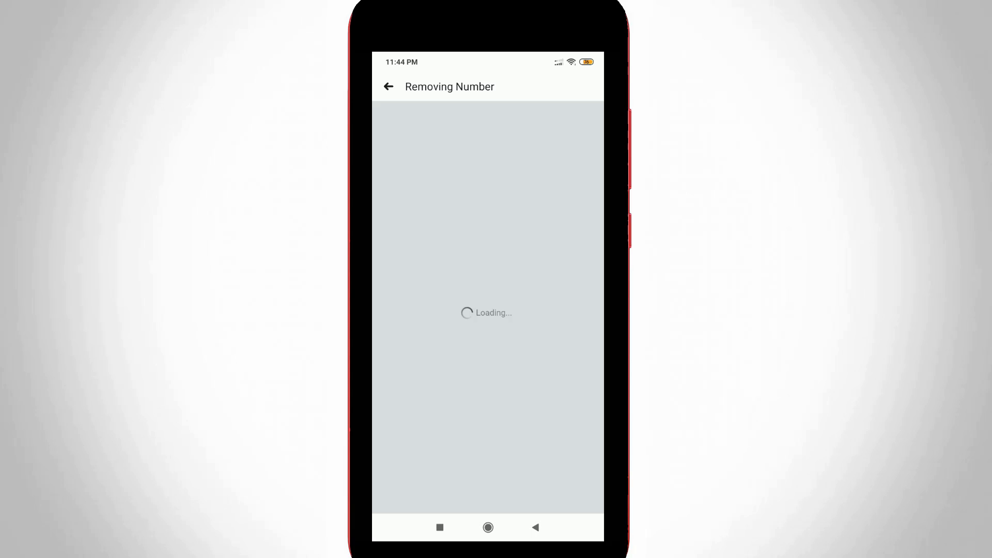